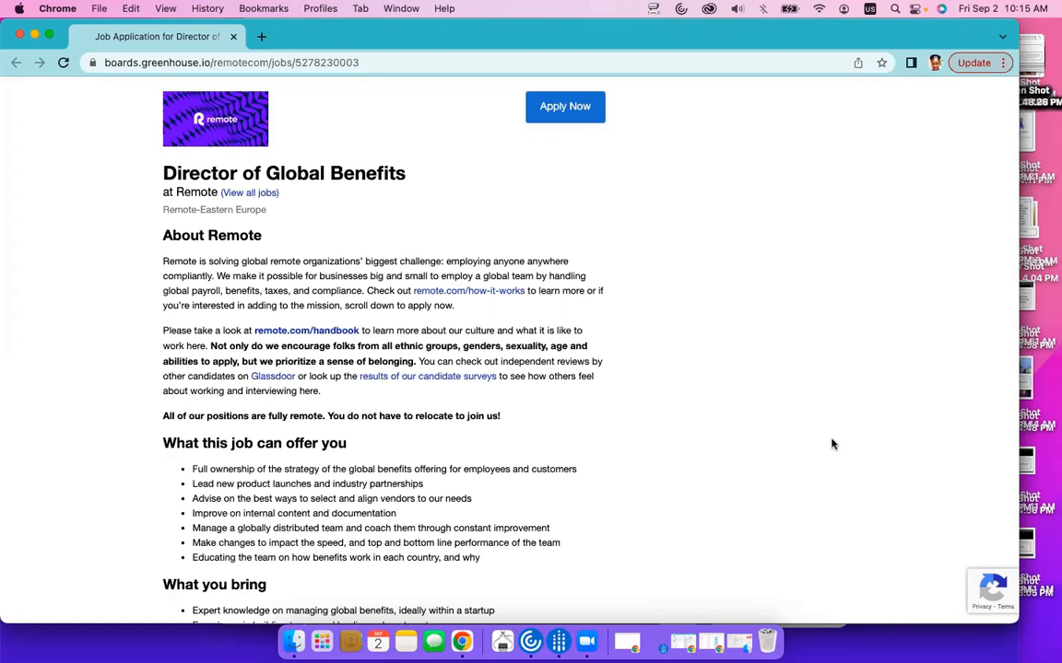
scroll(down, 3)
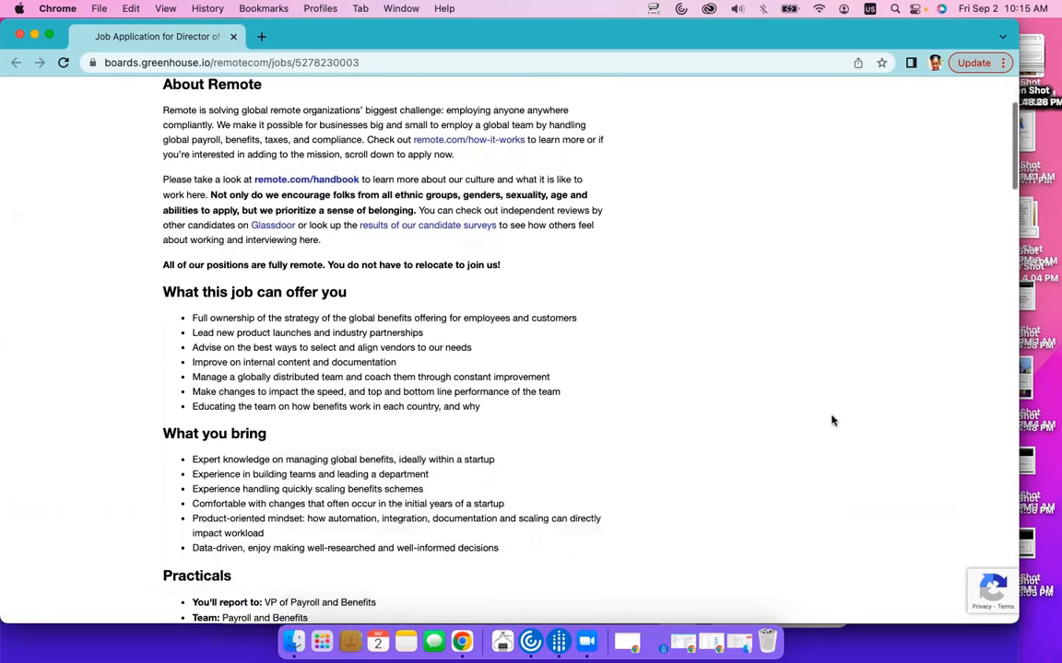
scroll(down, 3)
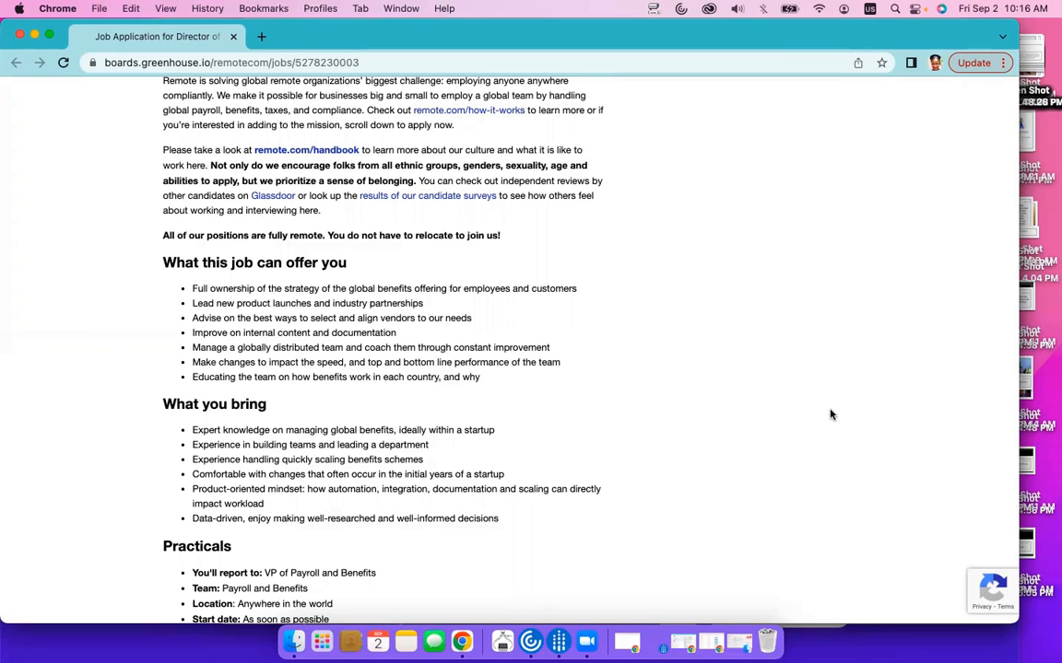
scroll(down, 3)
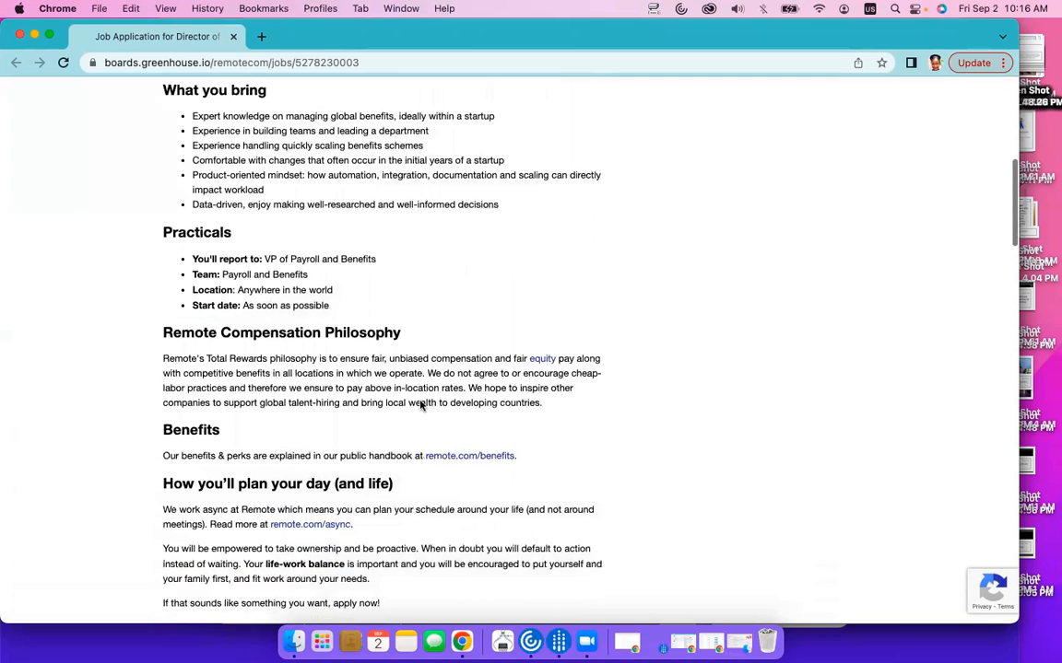
scroll(down, 3)
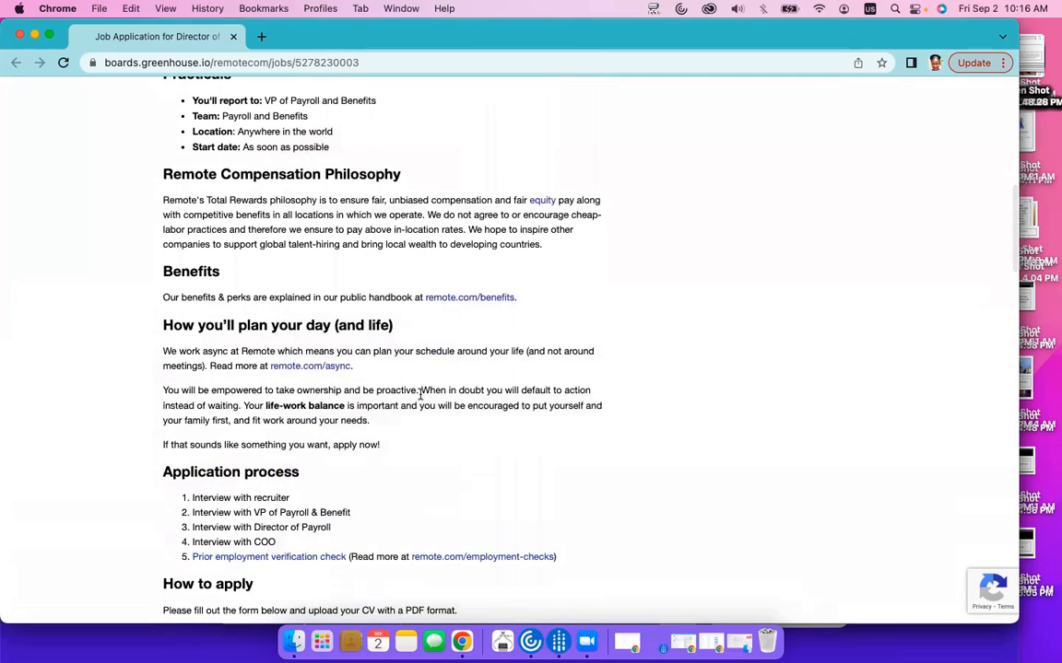
scroll(down, 3)
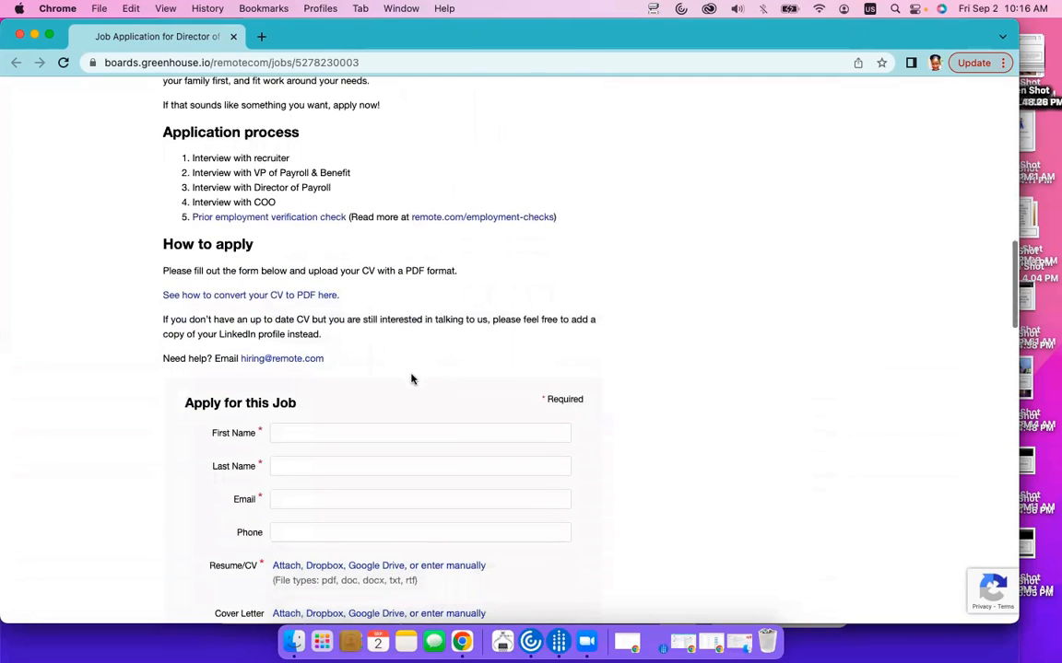
scroll(down, 3)
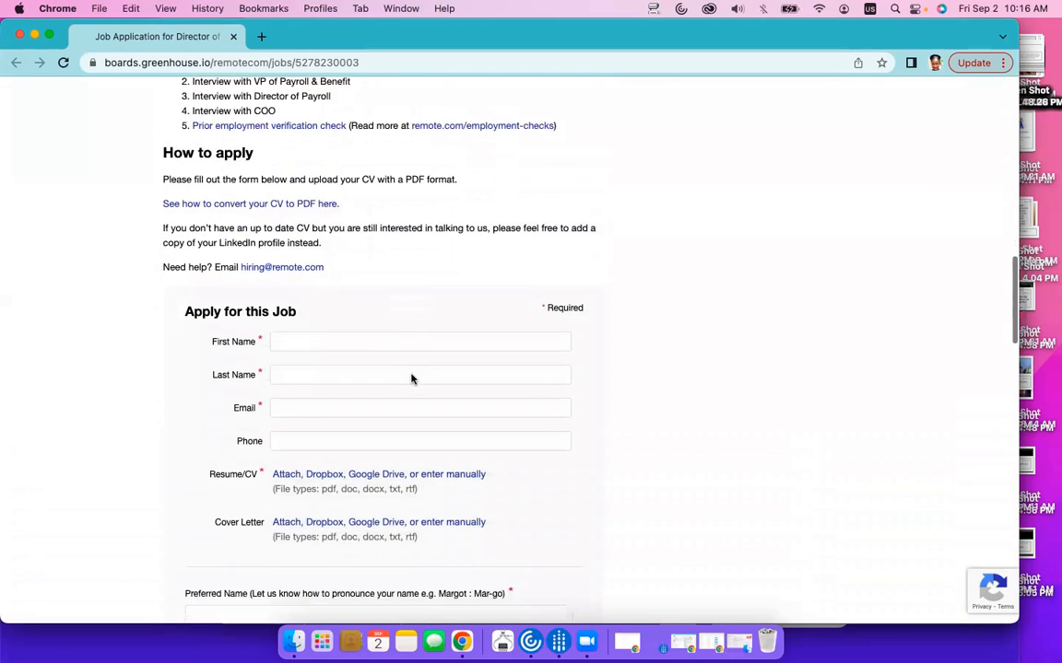
scroll(down, 3)
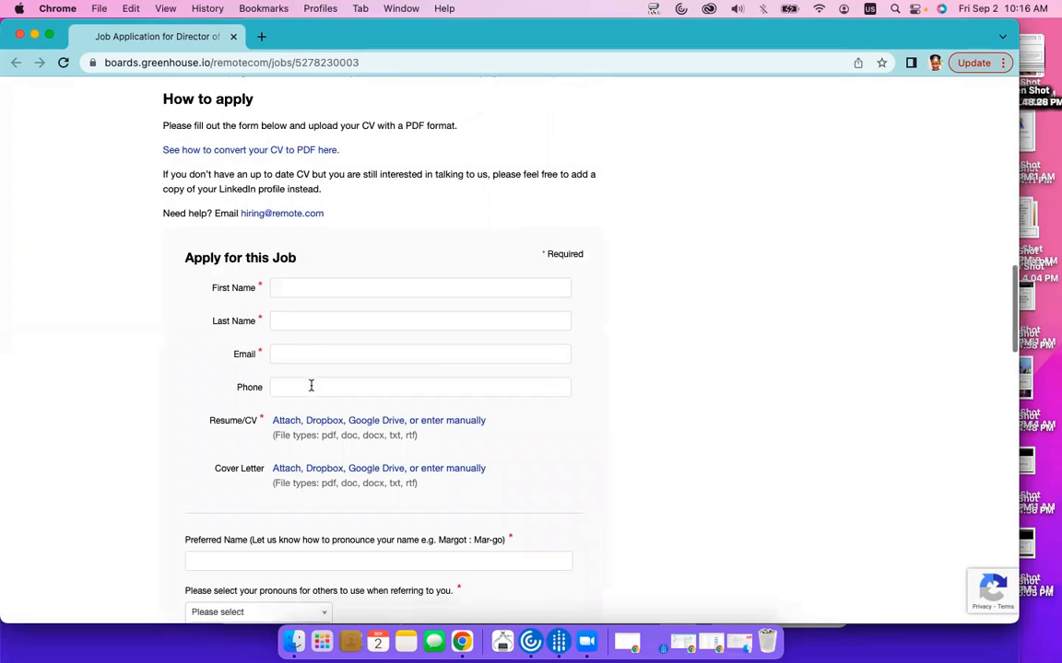
scroll(down, 3)
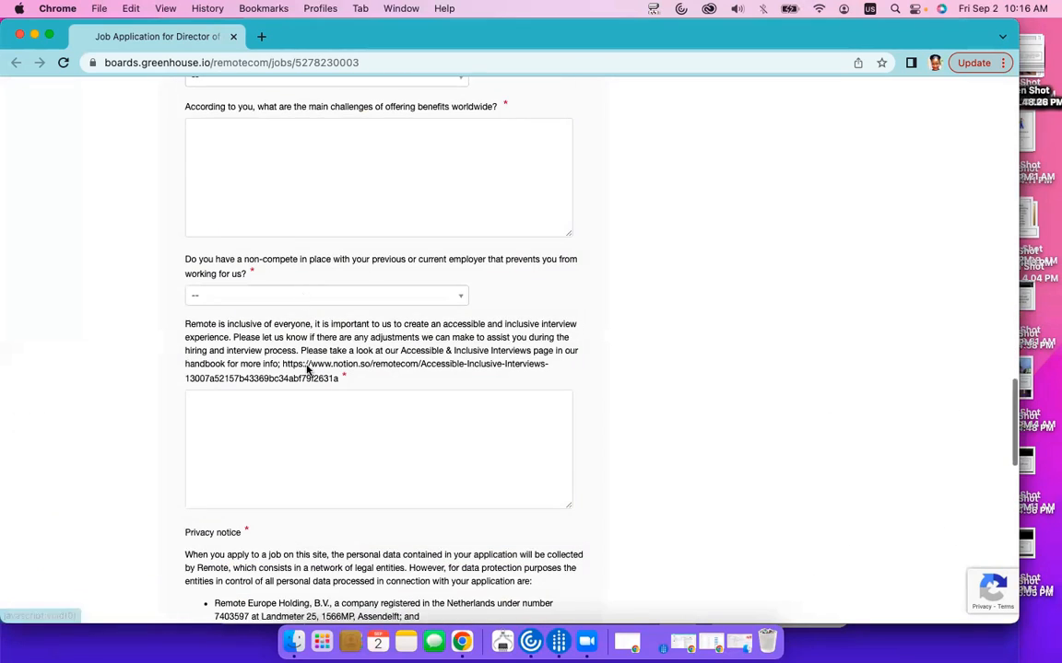
scroll(down, 3)
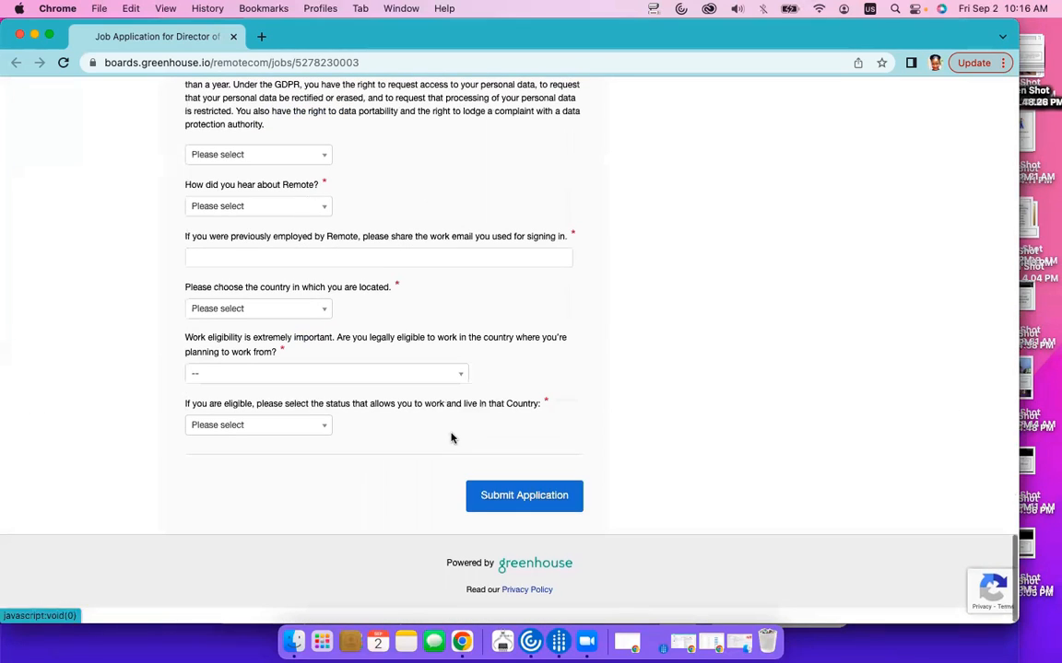
mouse_move(549, 368)
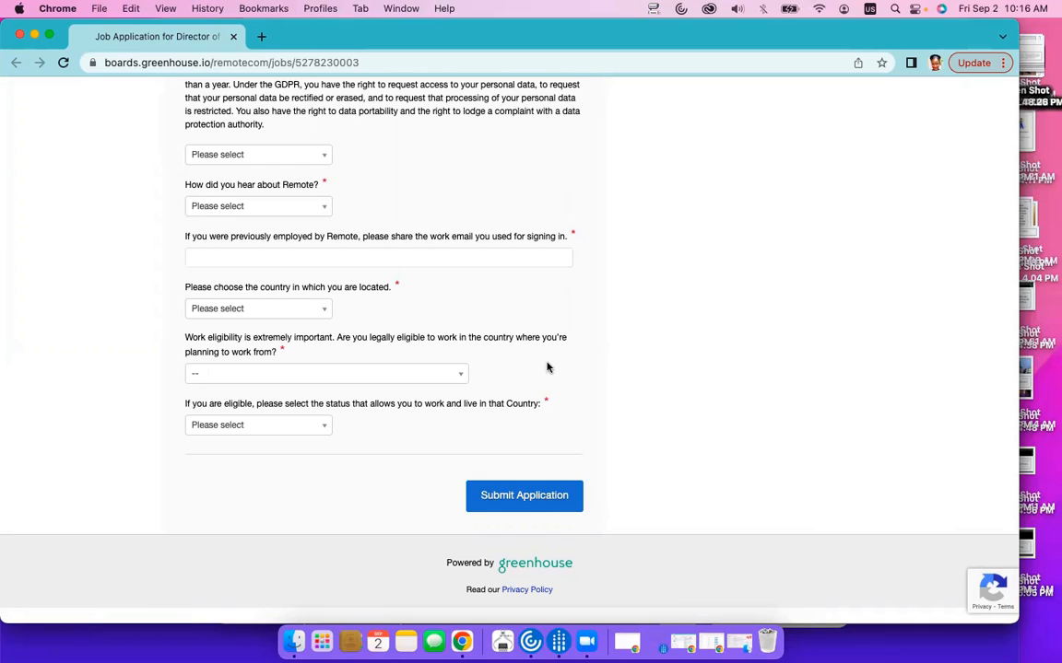
mouse_move(785, 586)
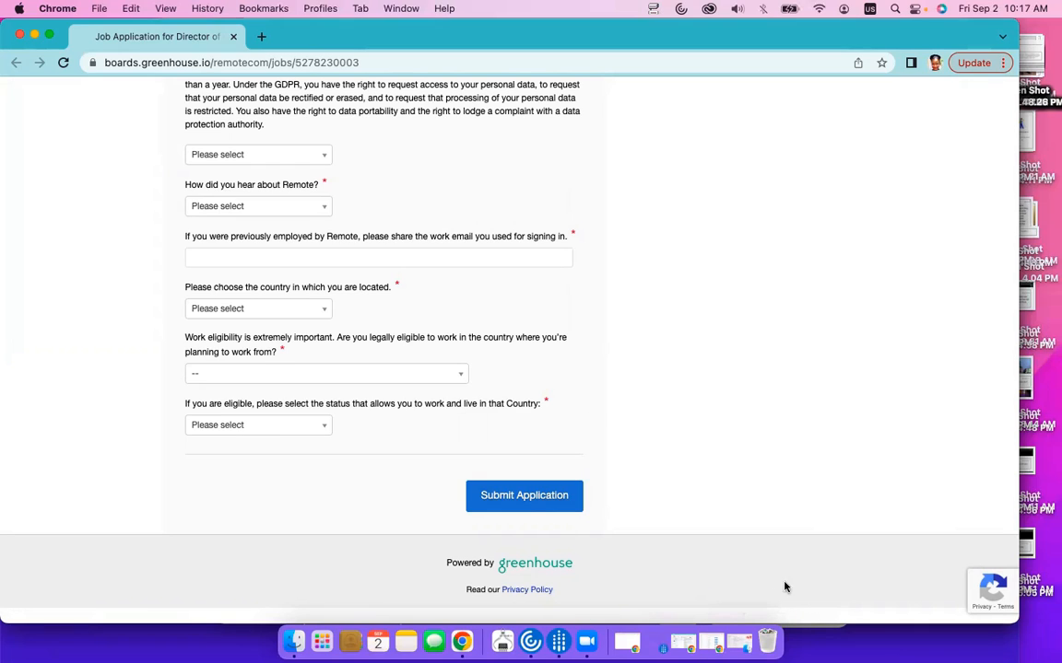